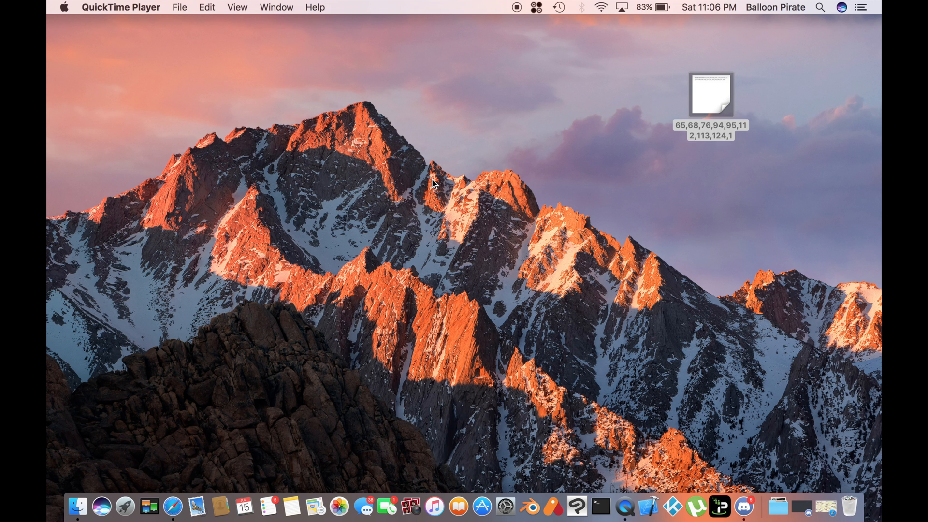
Bring up the PokeFetch scanner map in Safari and follow its Discord server invite link
left_click(172, 509)
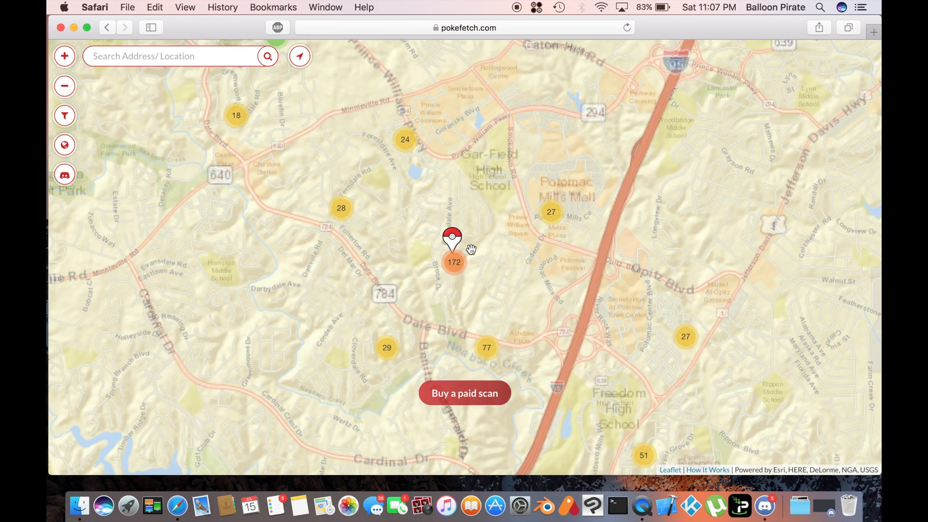
left_click(452, 261)
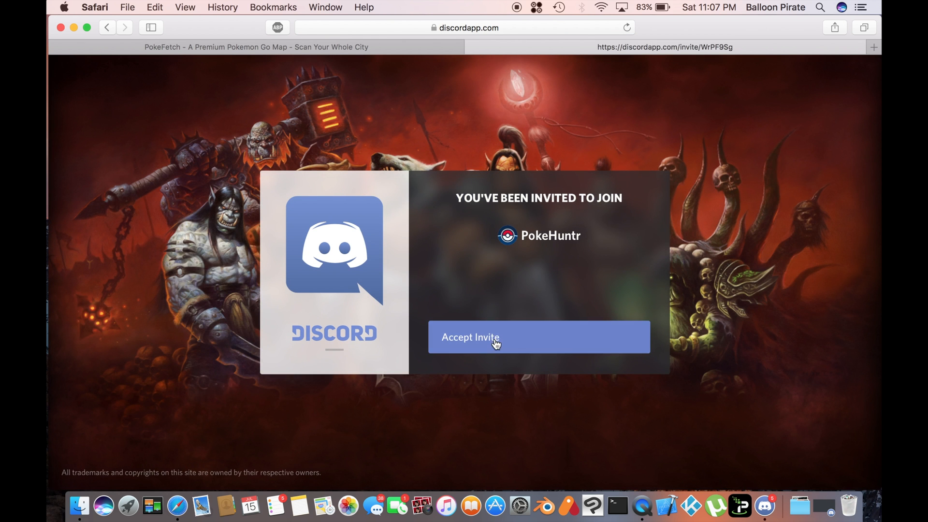
Accept the PokeHuntr server invite and allow the page to launch the Discord app
left_click(494, 336)
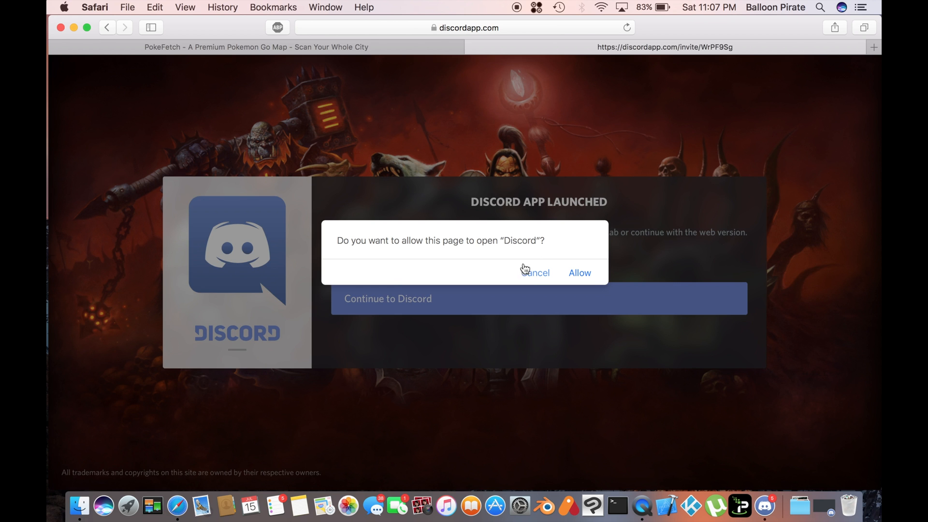
left_click(580, 272)
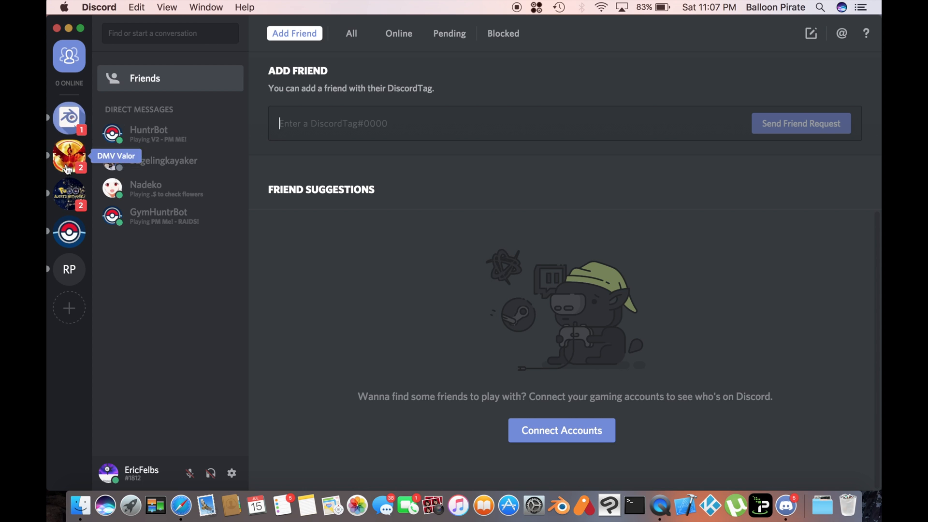
mouse_move(47, 152)
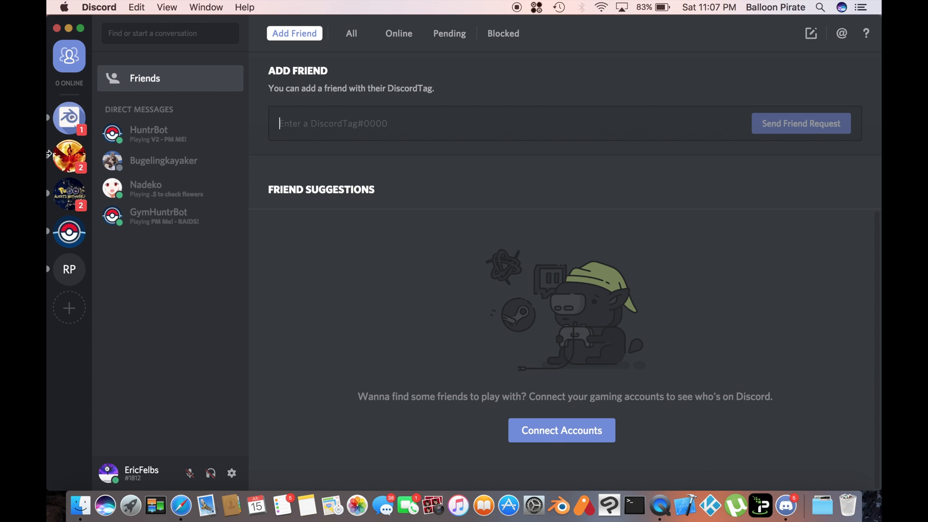
Open the PokeHuntr server, pick HuntrBot from the member list and send it a message
left_click(69, 232)
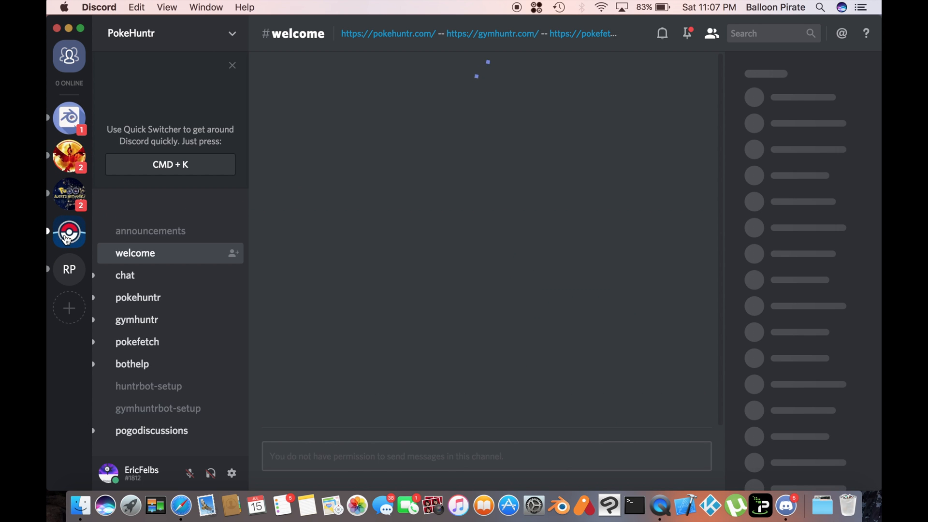
left_click(69, 231)
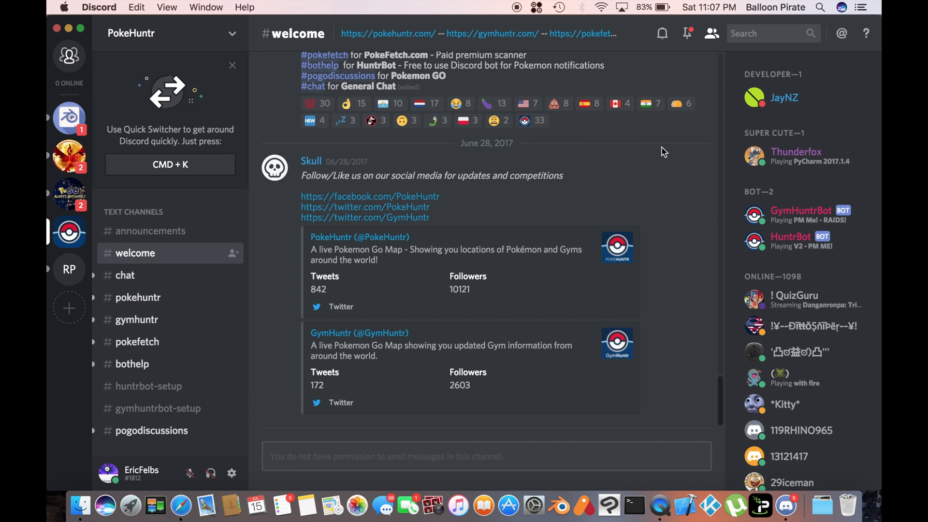
mouse_move(790, 238)
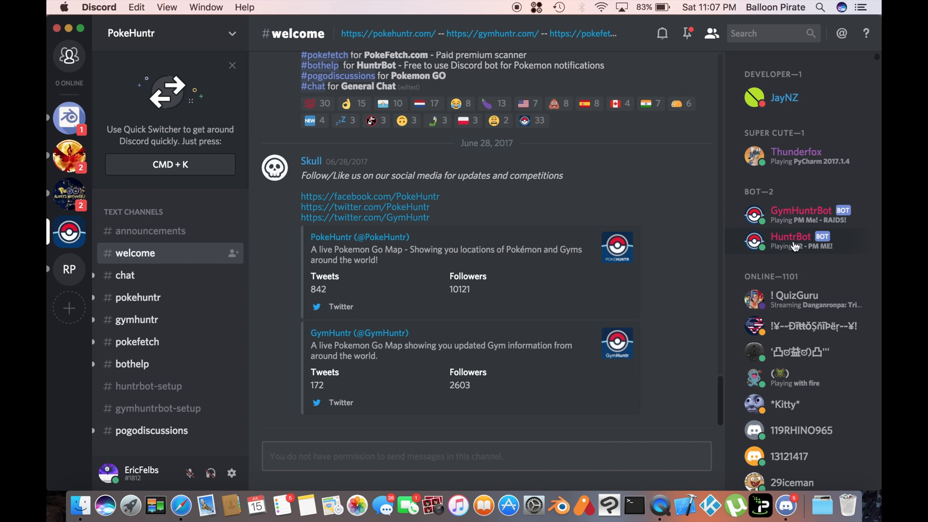
left_click(790, 237)
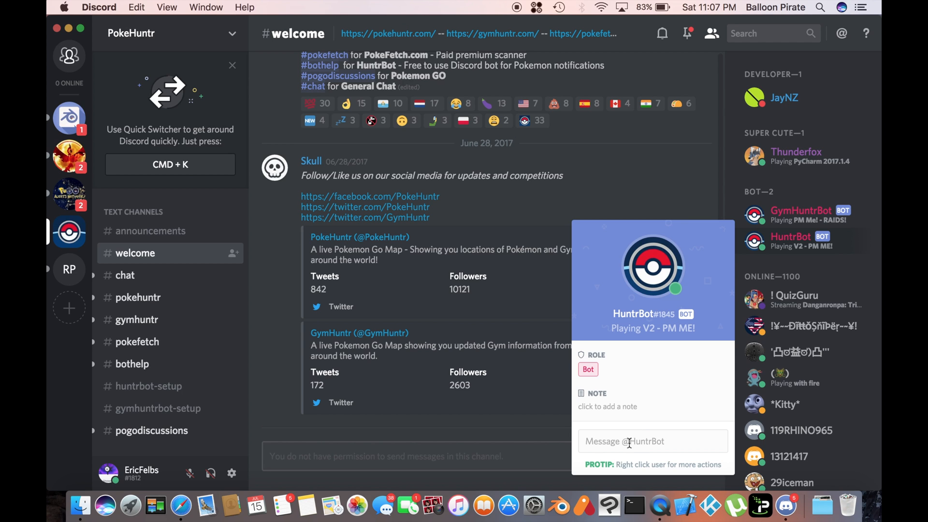
type("k")
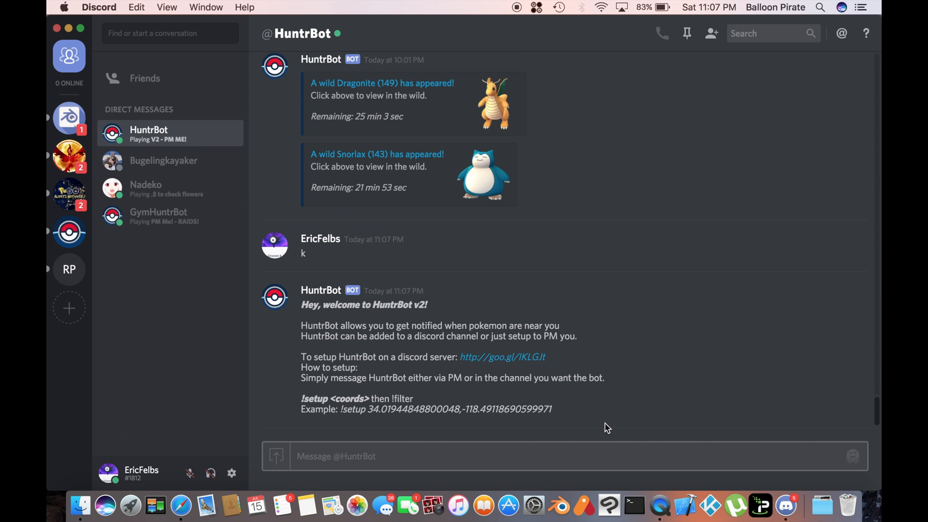
mouse_move(293, 292)
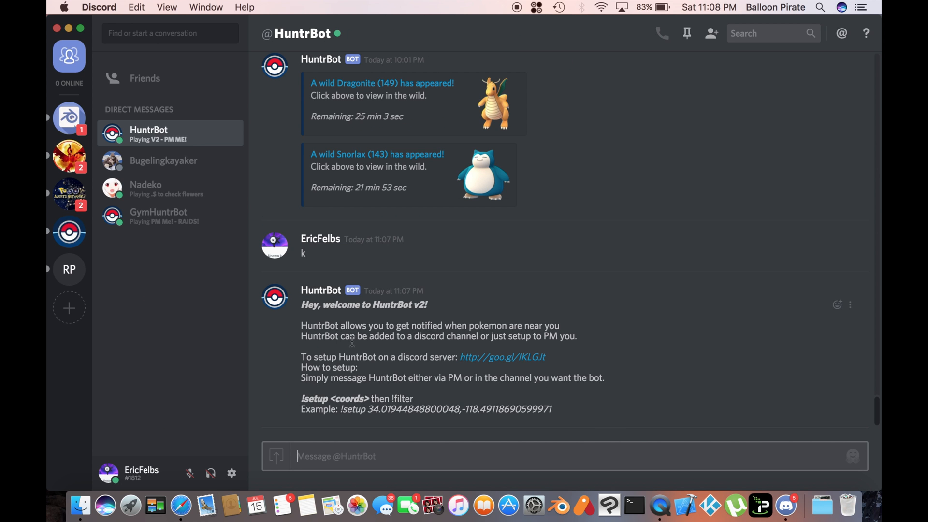
mouse_move(293, 375)
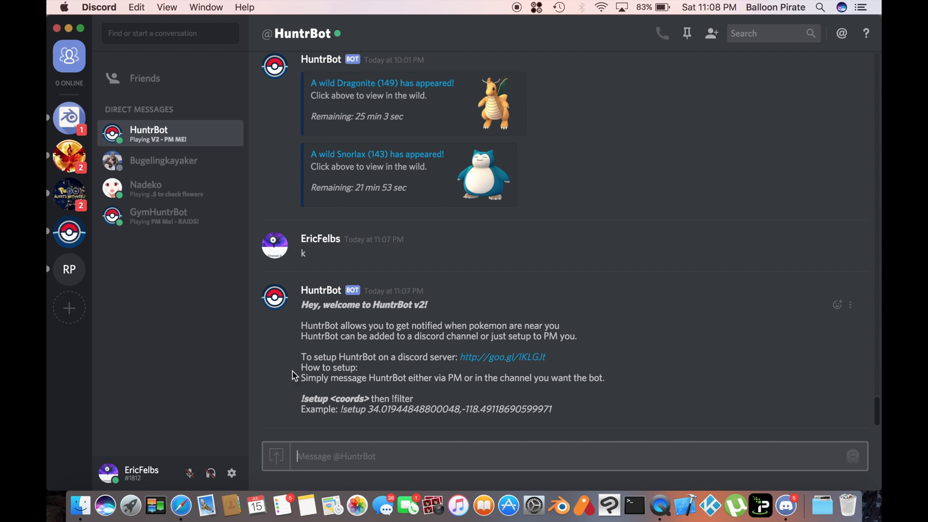
mouse_move(301, 403)
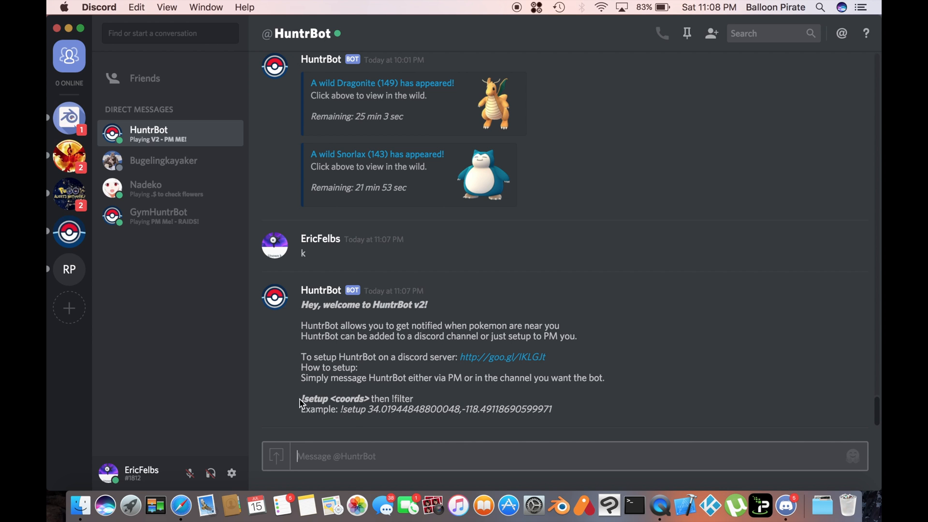
Highlight the bot's !setup coordinates example, then return to Safari
left_click_drag(300, 398, 491, 409)
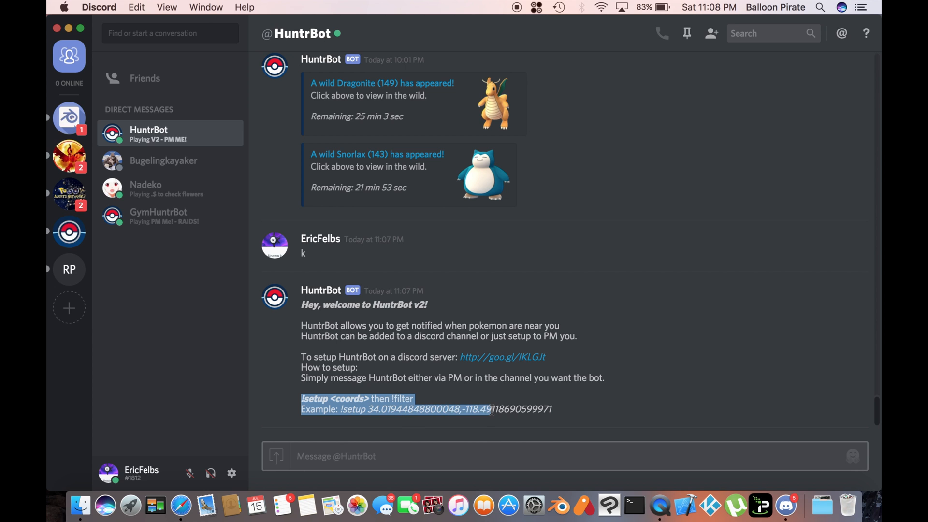
left_click(335, 455)
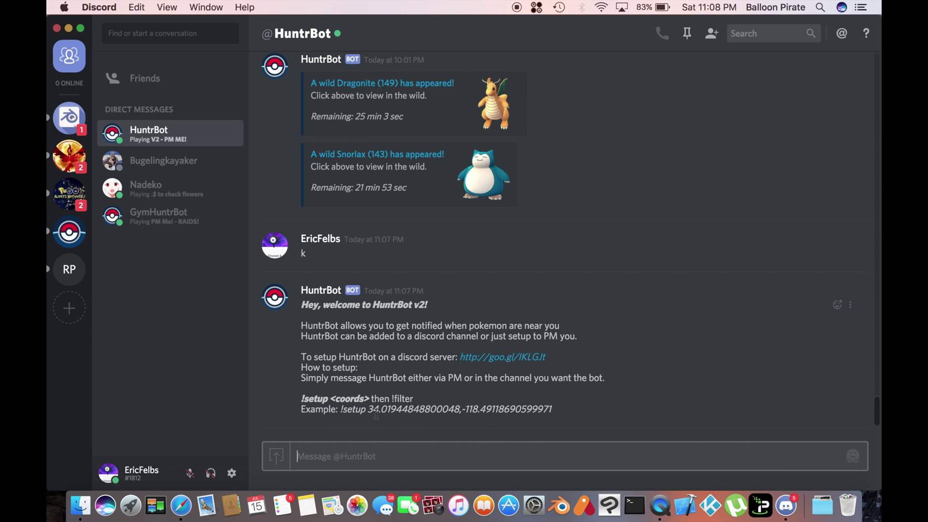
left_click(180, 506)
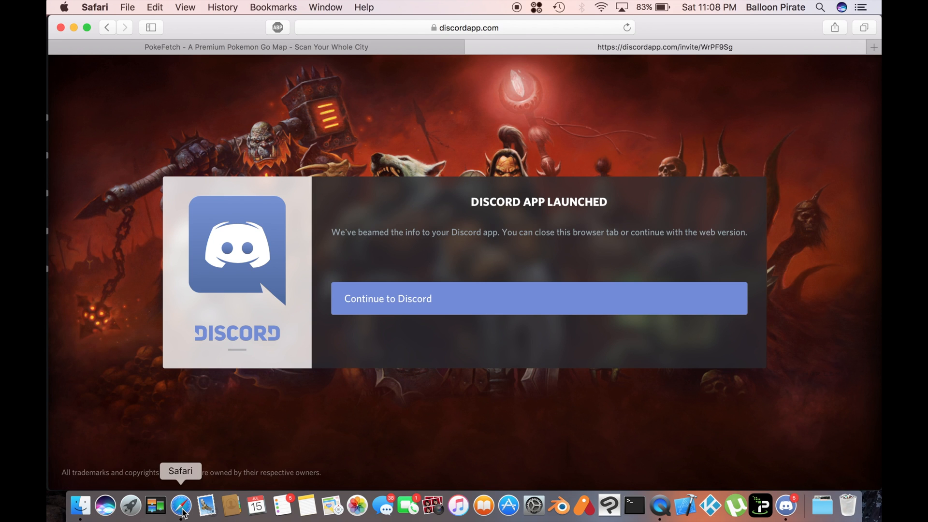
Check the PokeFetch map tab, then bring back the HuntrBot conversation with its setup instructions
left_click(254, 47)
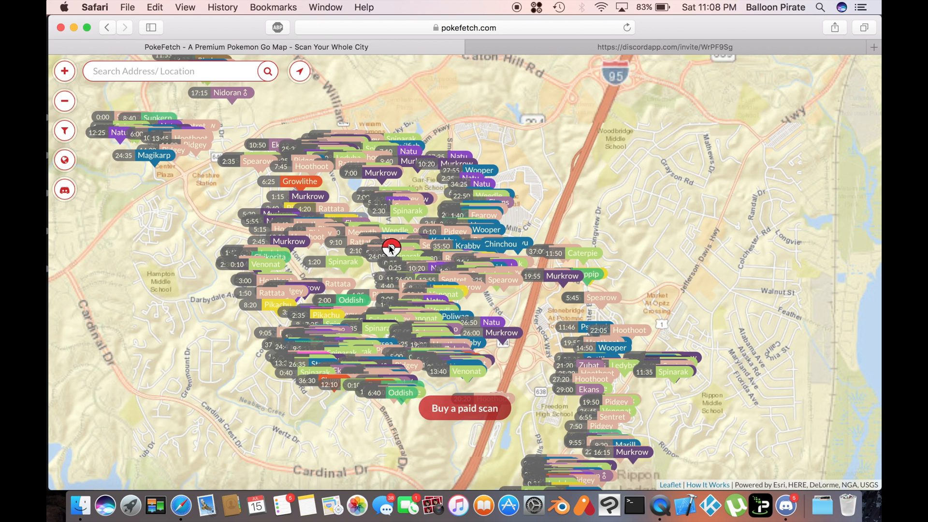
scroll("down", 3)
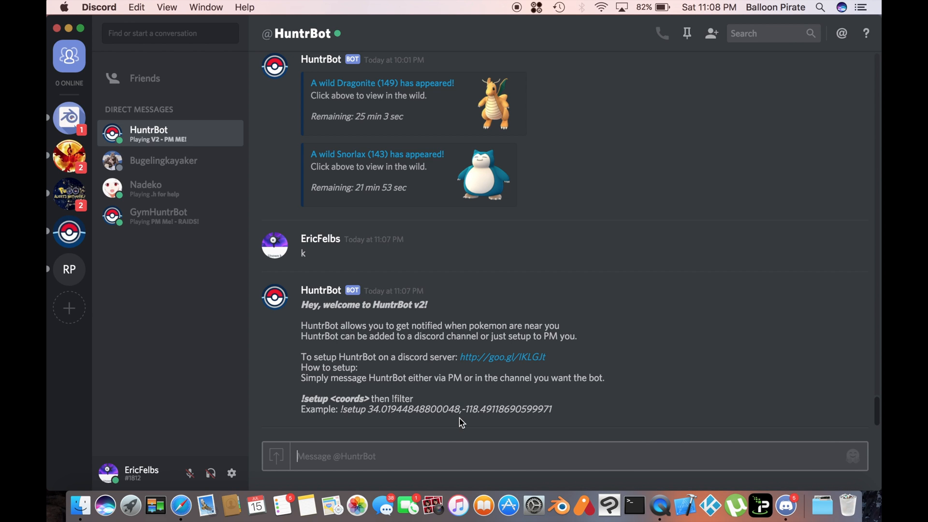
type("!")
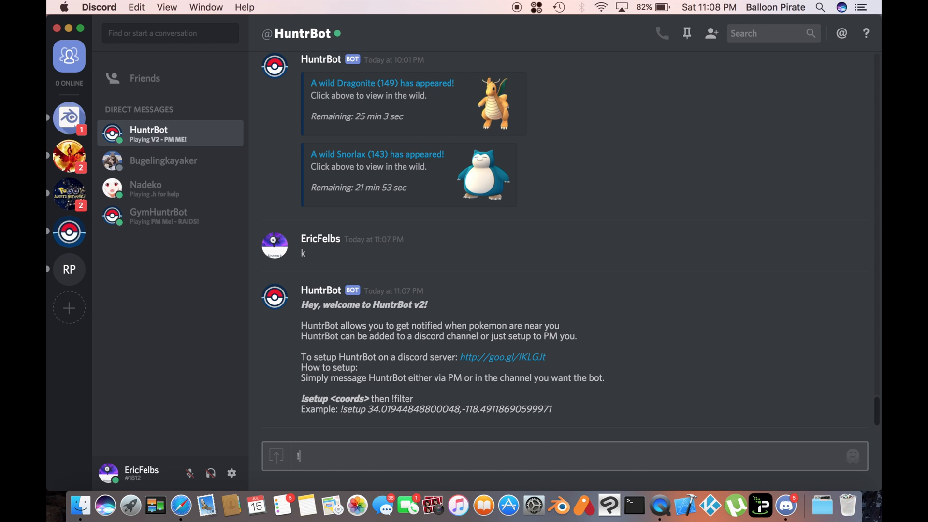
type("setf")
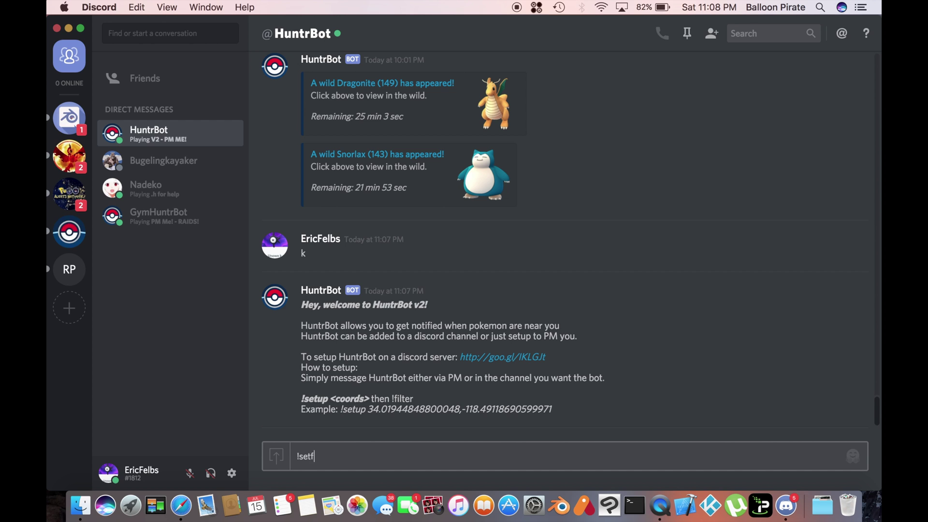
type("up")
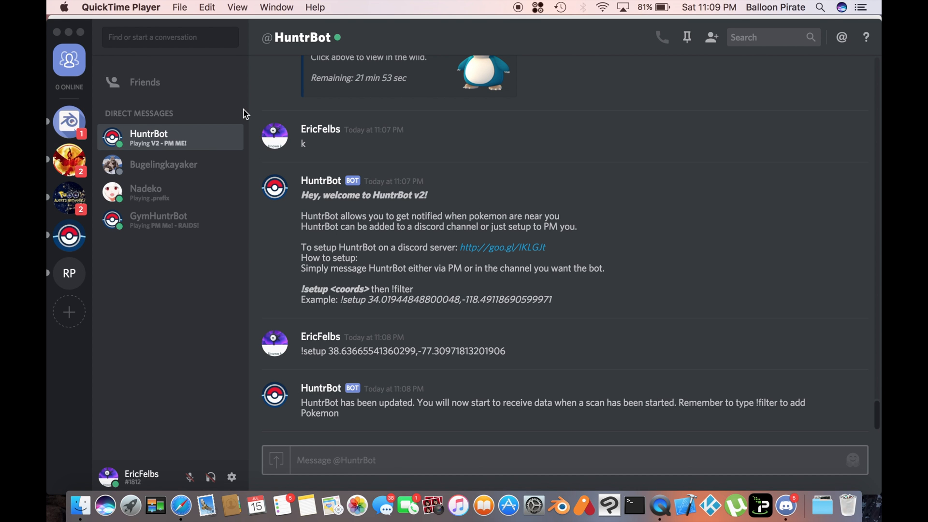
mouse_move(79, 23)
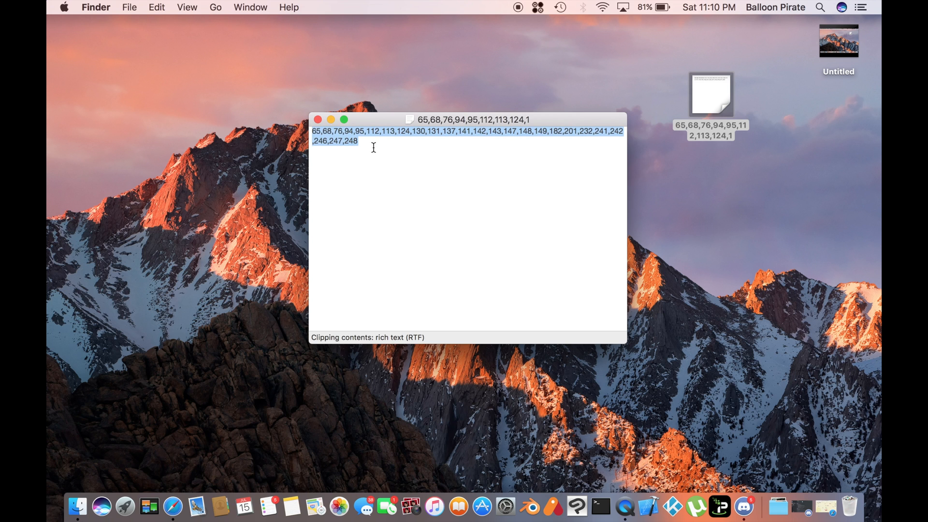
mouse_move(357, 177)
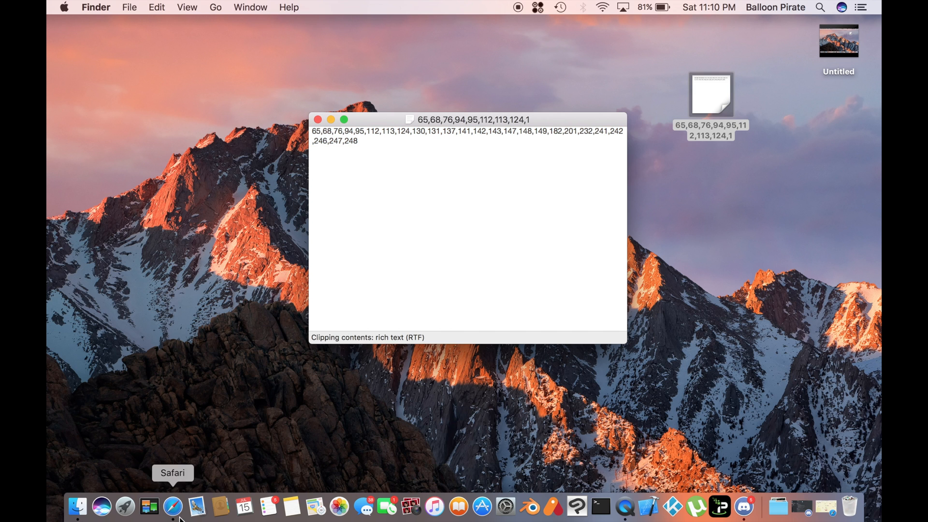
Send HuntrBot !filter with Pokémon numbers 65,68,76,94,95,112 and the rest of the pasted list
left_click(743, 509)
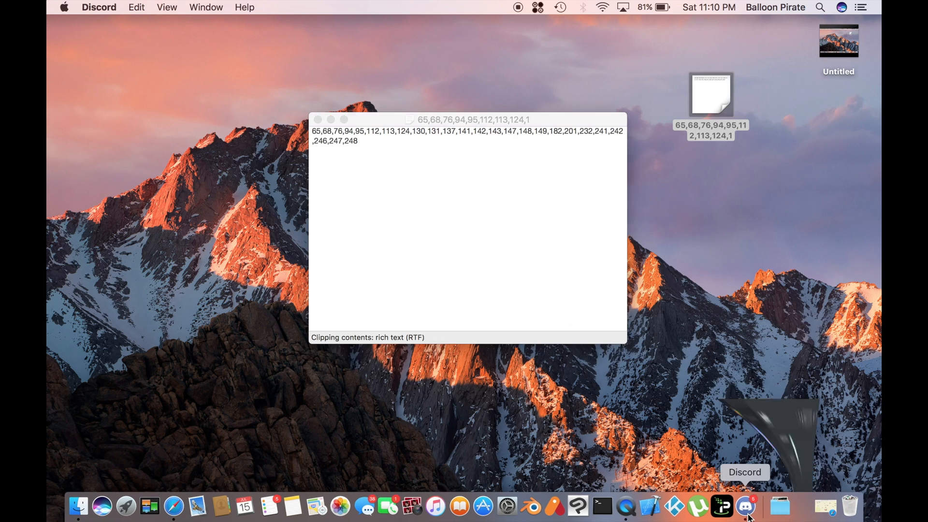
left_click(743, 515)
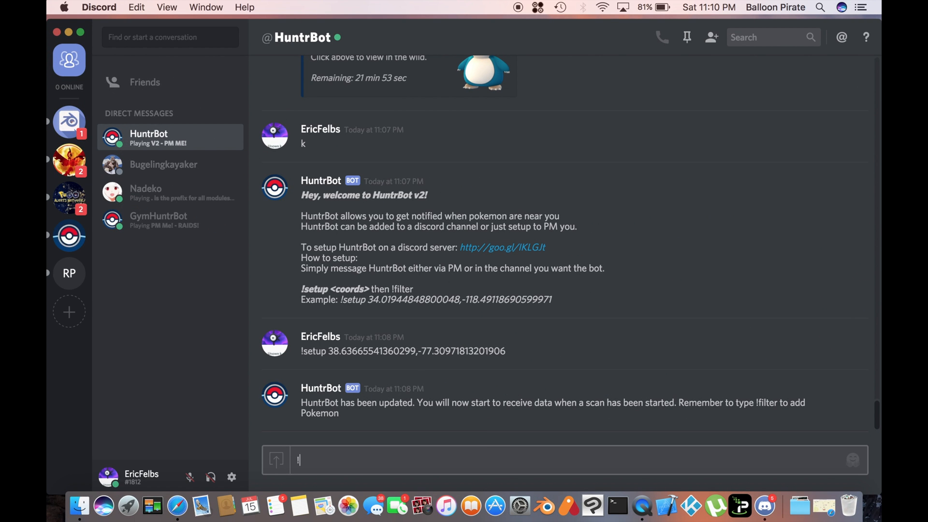
type("filter")
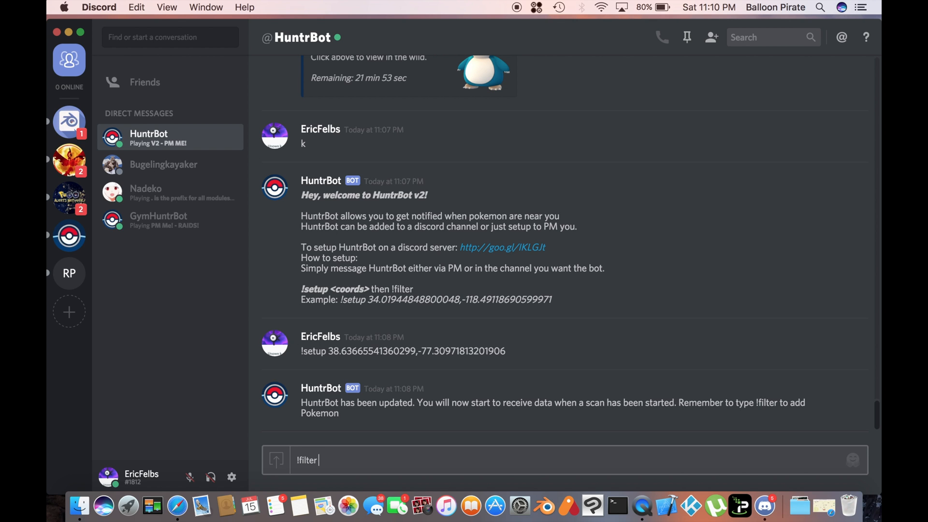
type("65,68,76,94,95,112,113,124,130,131,137,141,142,143,147,148,149,182,201,232,241,242,246,247,248")
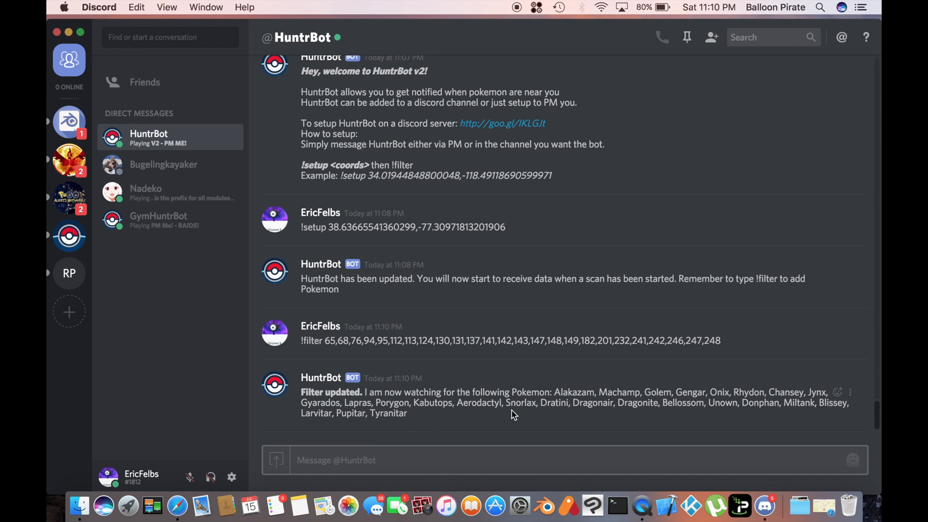
mouse_move(795, 370)
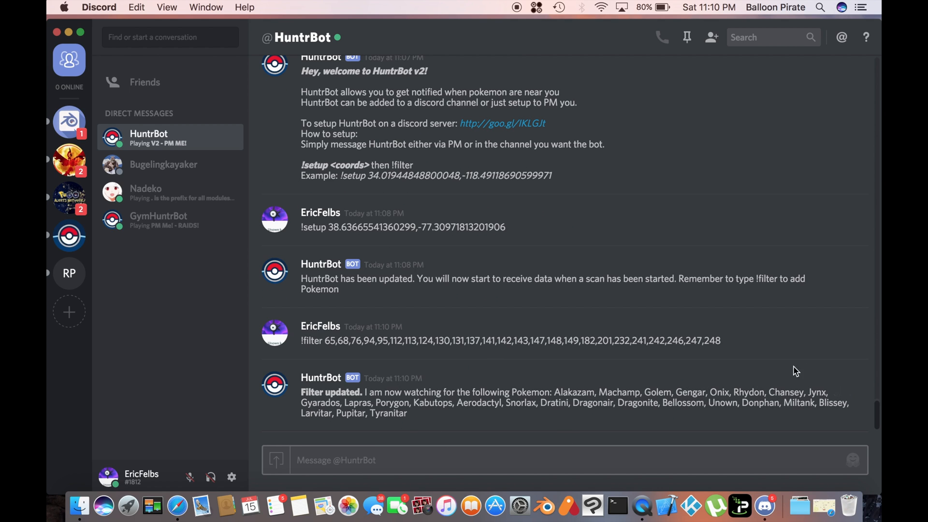
mouse_move(615, 416)
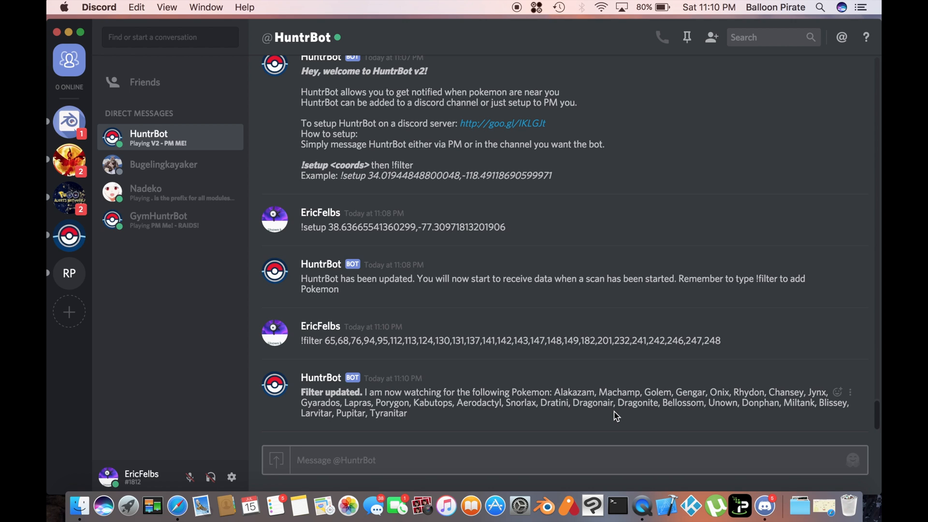
Send HuntrBot !stop, then !start, and confirm it reports being on again
type("!")
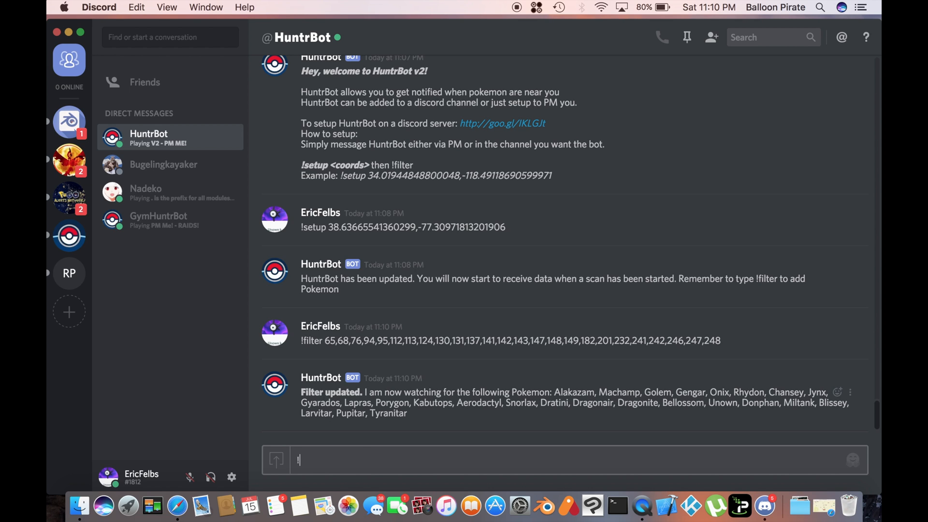
type("stop")
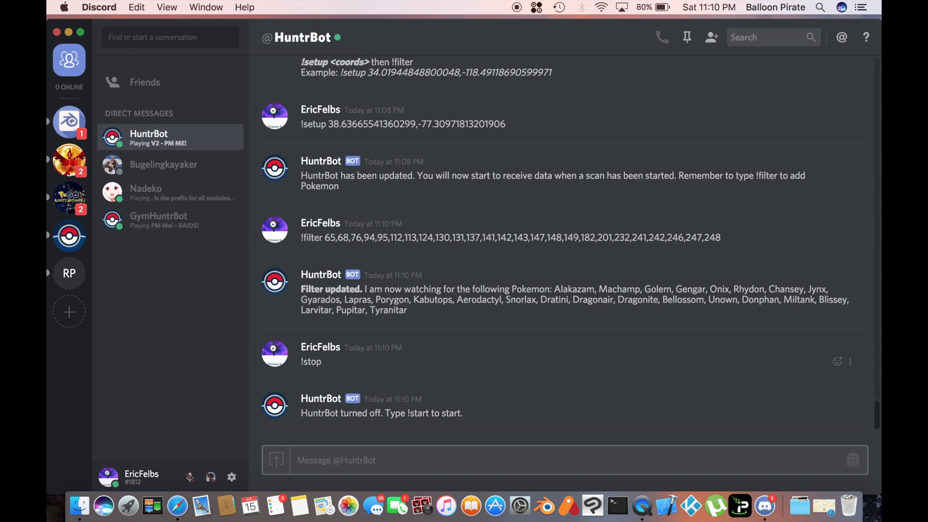
type("!")
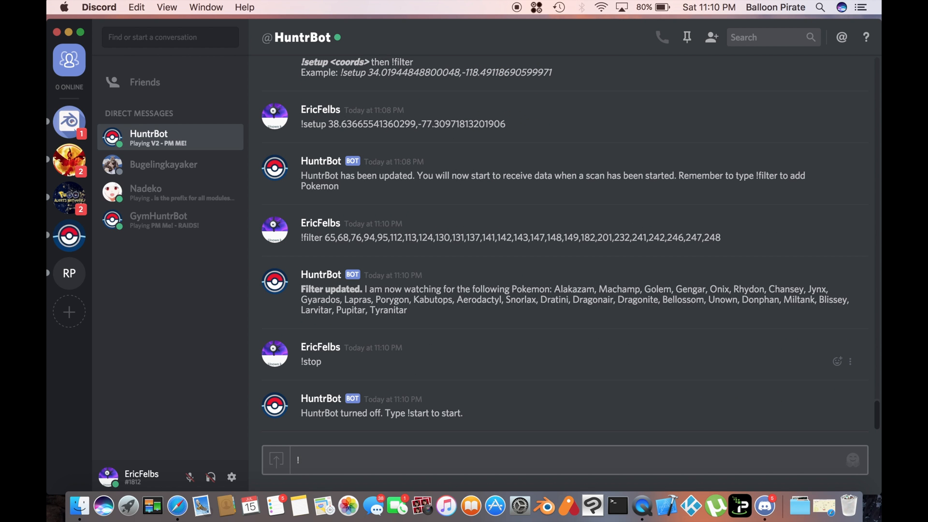
type("st")
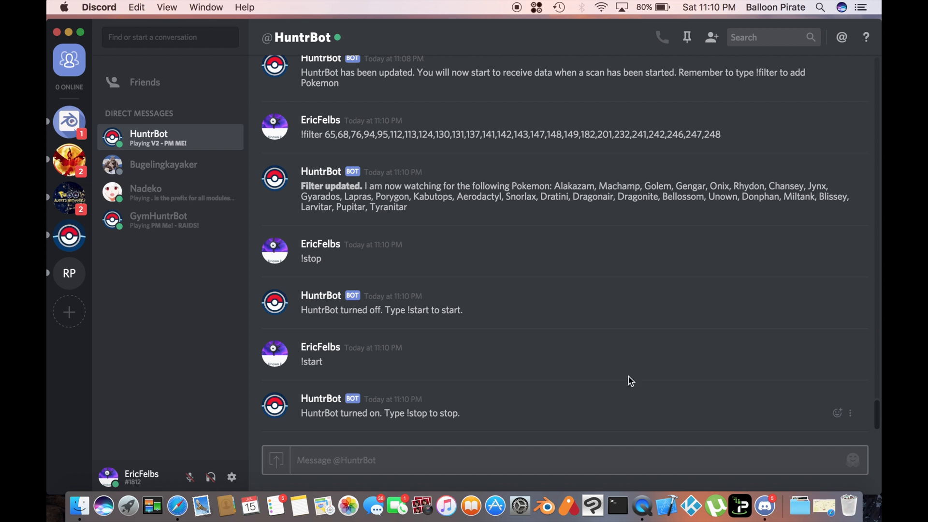
mouse_move(457, 284)
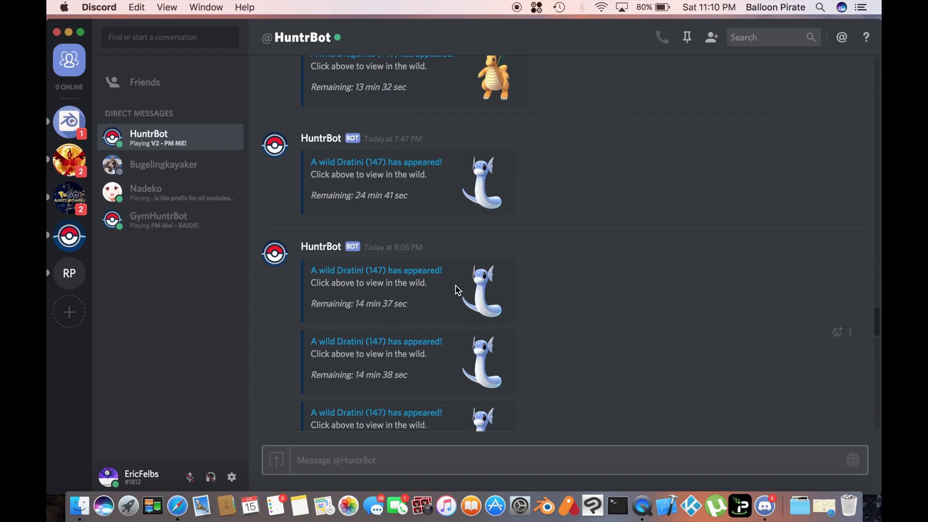
scroll("down", 3)
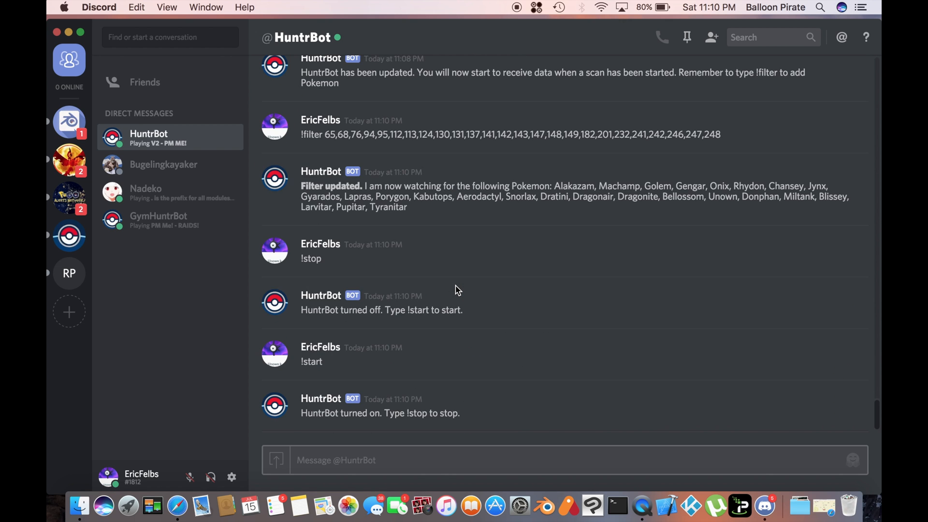